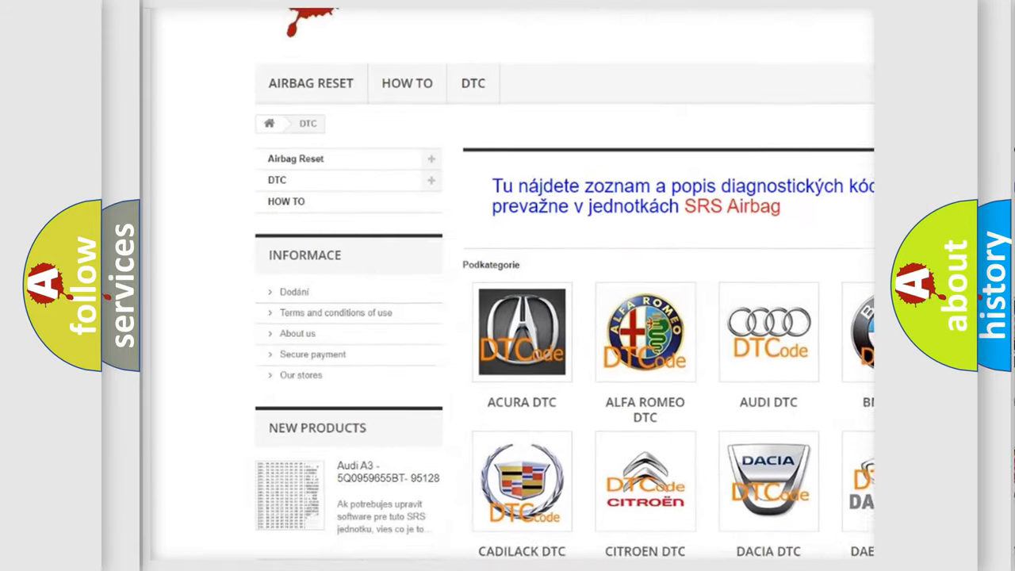
{"action": "scroll", "scroll_direction": "down", "scroll_amount": 3}
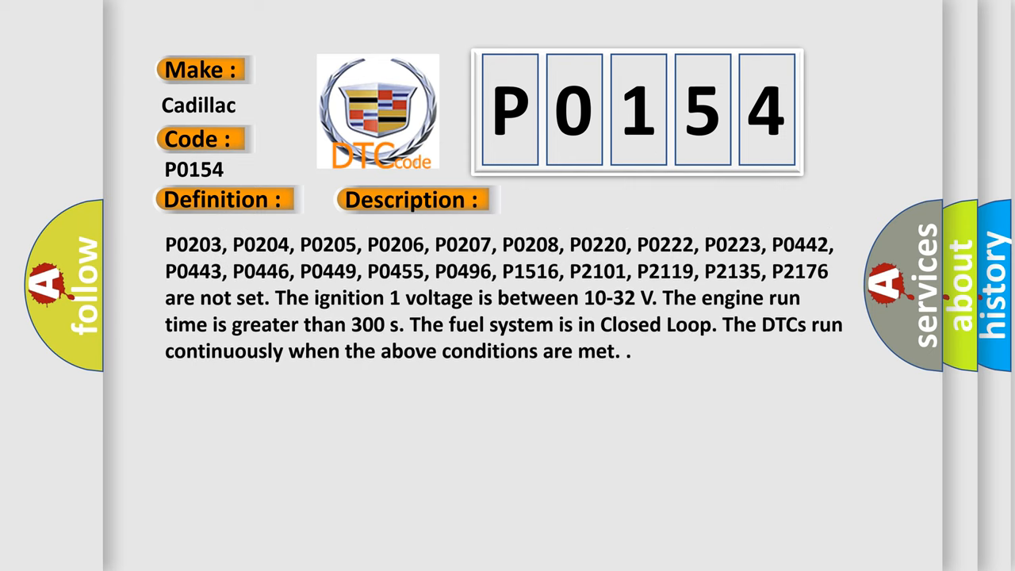
{"action": "scroll", "scroll_direction": "down", "scroll_amount": 3}
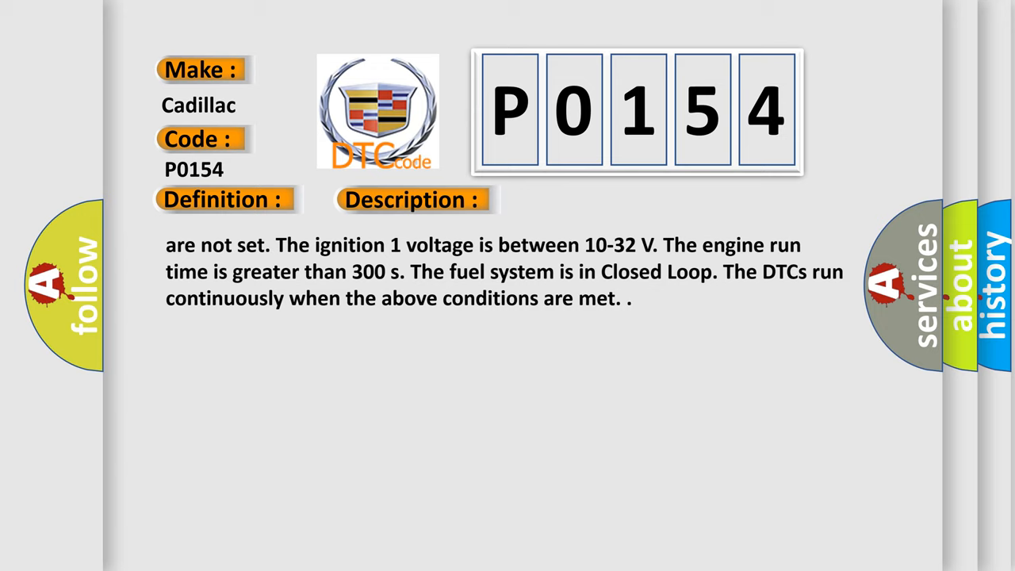
{"action": "scroll", "scroll_direction": "down", "scroll_amount": 3}
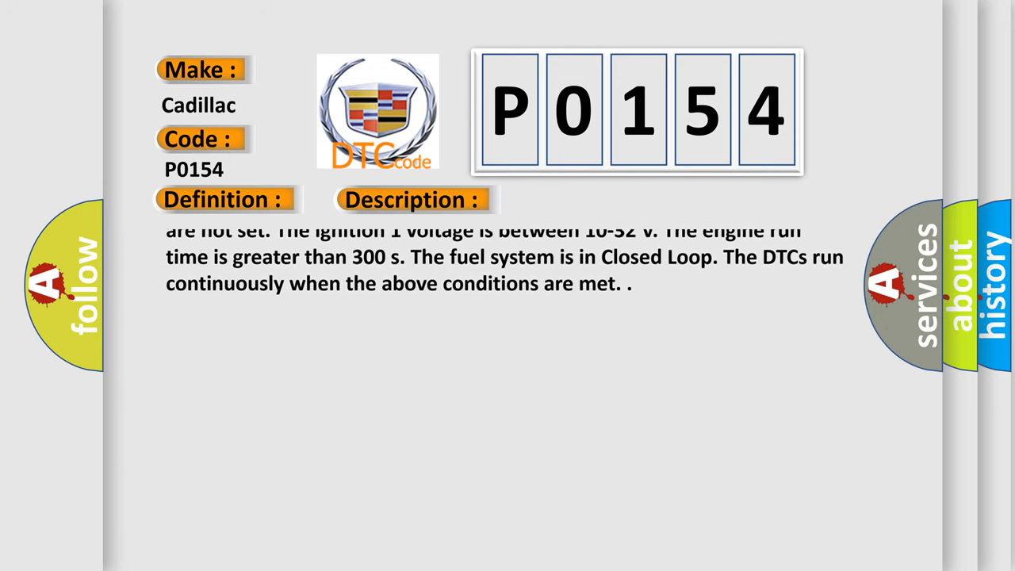